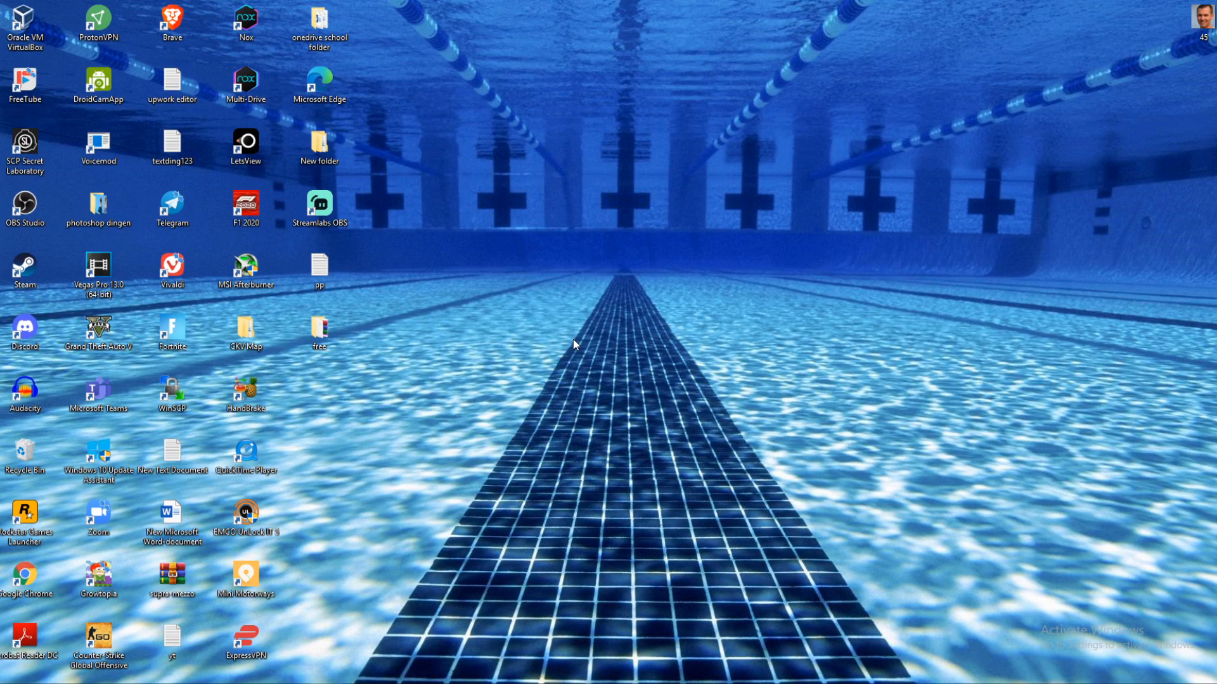
{"action": "mouse_move", "coordinate": [7, 678]}
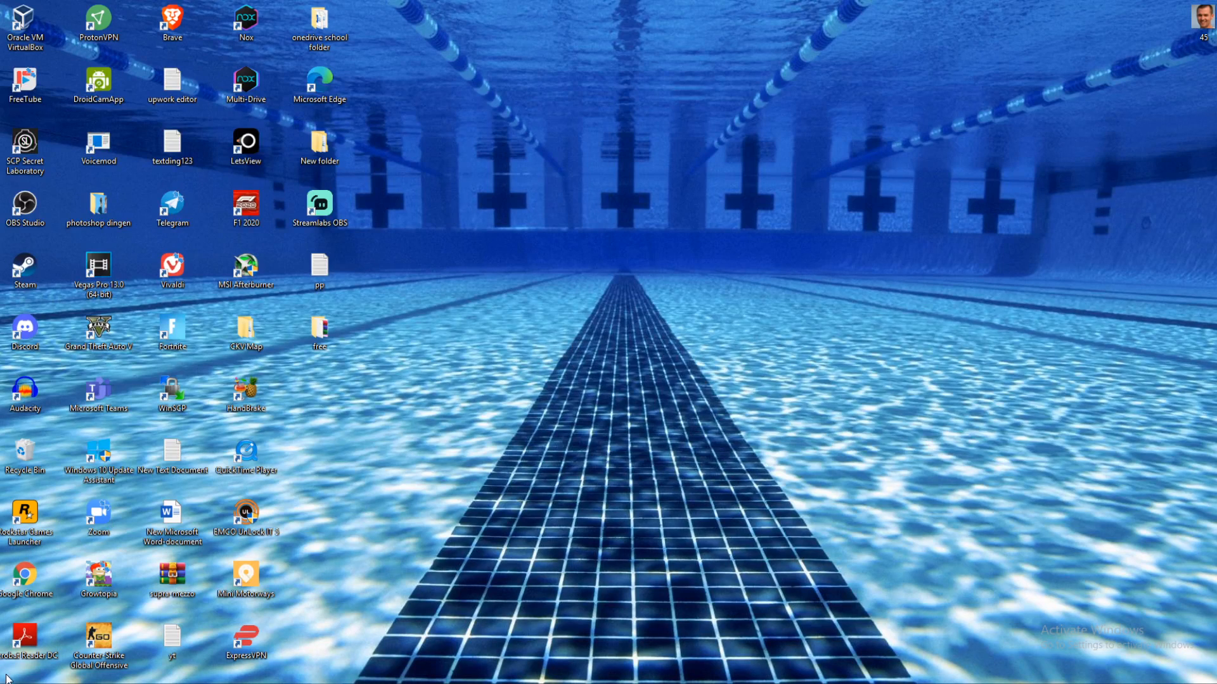
Step: Search for Control Panel from the Start button and open it
{"action": "left_click", "coordinate": [6, 674]}
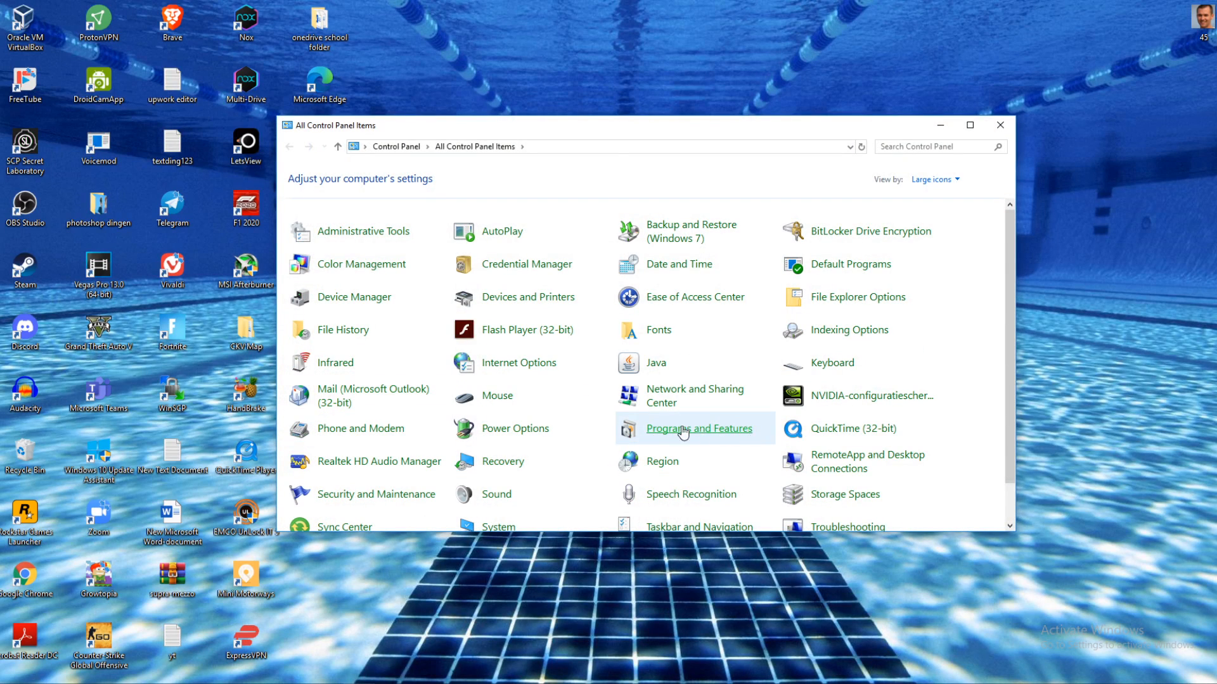
Step: Open Programs and Features, scroll down to Roblox Player, then close the window
{"action": "left_click", "coordinate": [699, 429]}
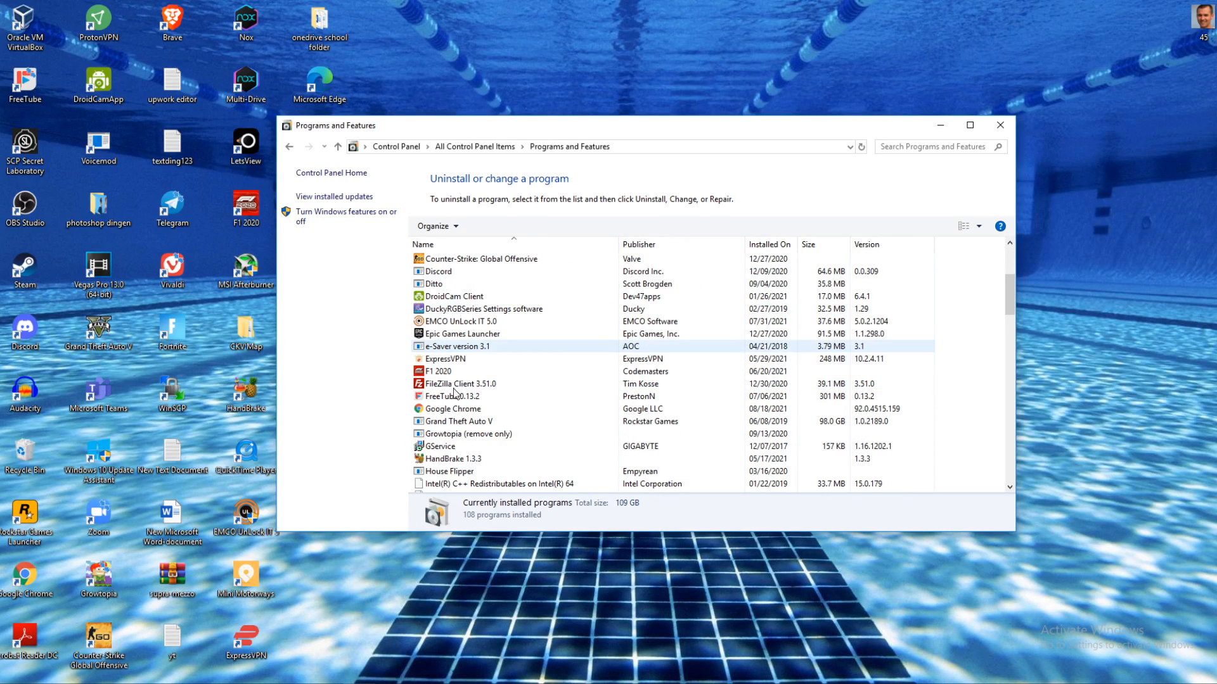
{"action": "scroll", "scroll_direction": "down", "scroll_amount": 3}
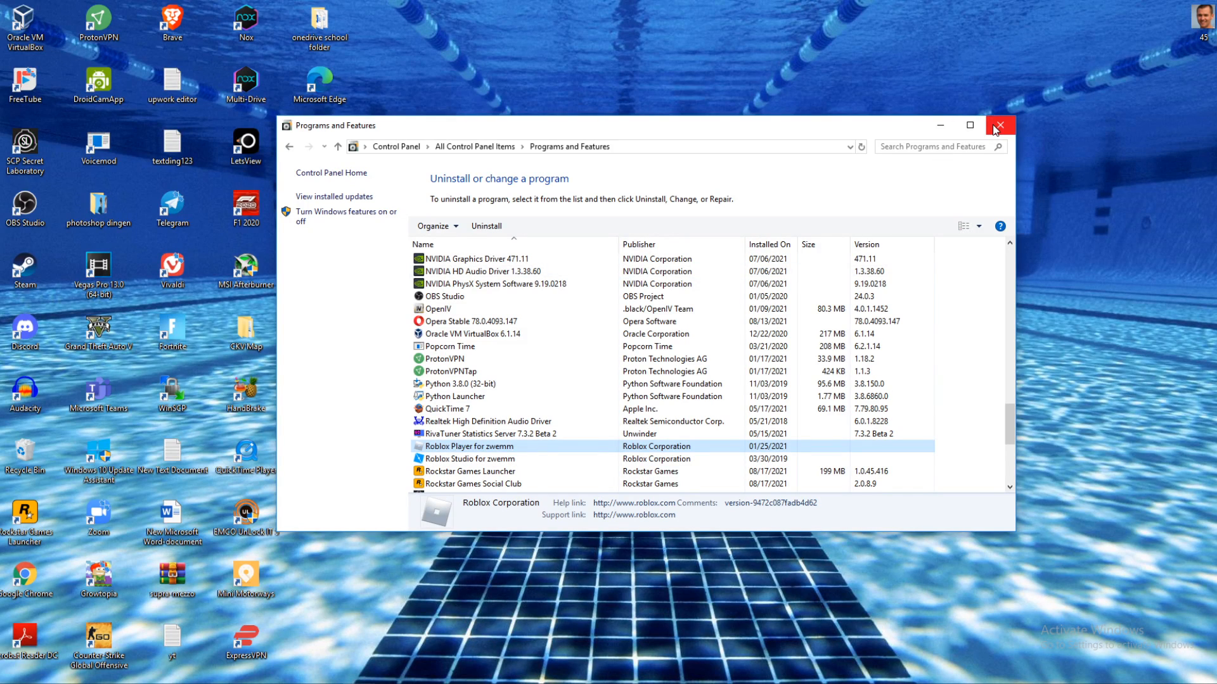
{"action": "left_click", "coordinate": [1000, 125]}
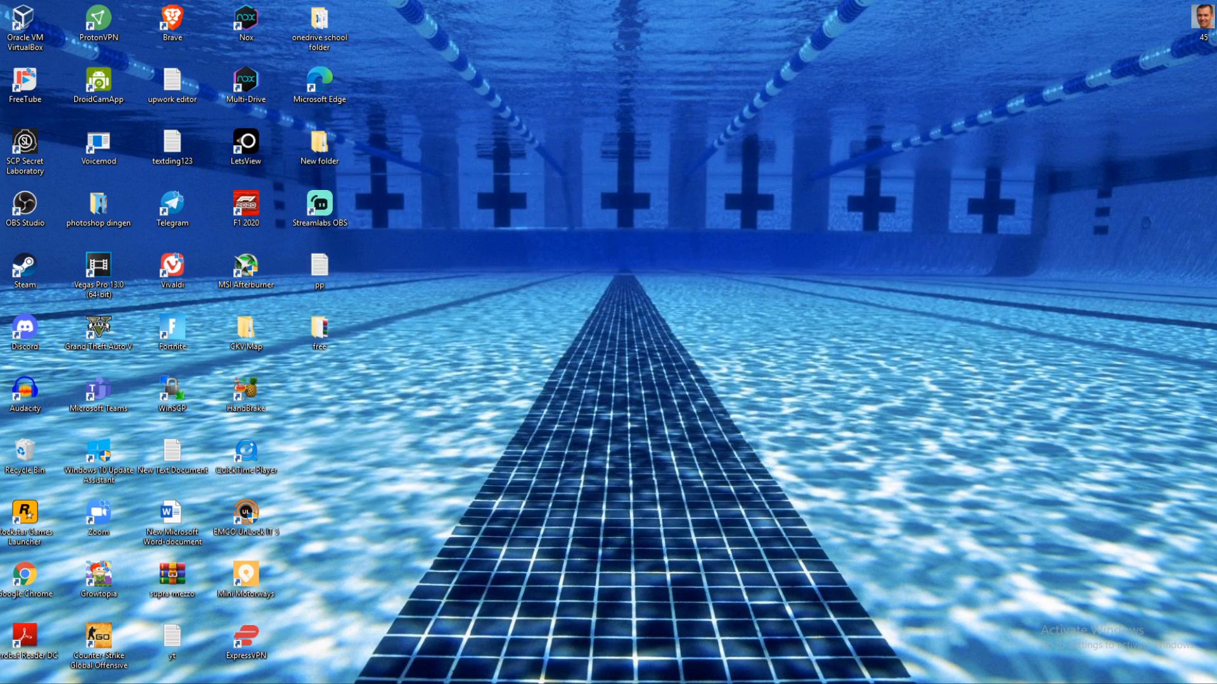
Step: Launch Command Prompt from a cmd search and type cd Appdata/Local
{"action": "type", "text": "cmd"}
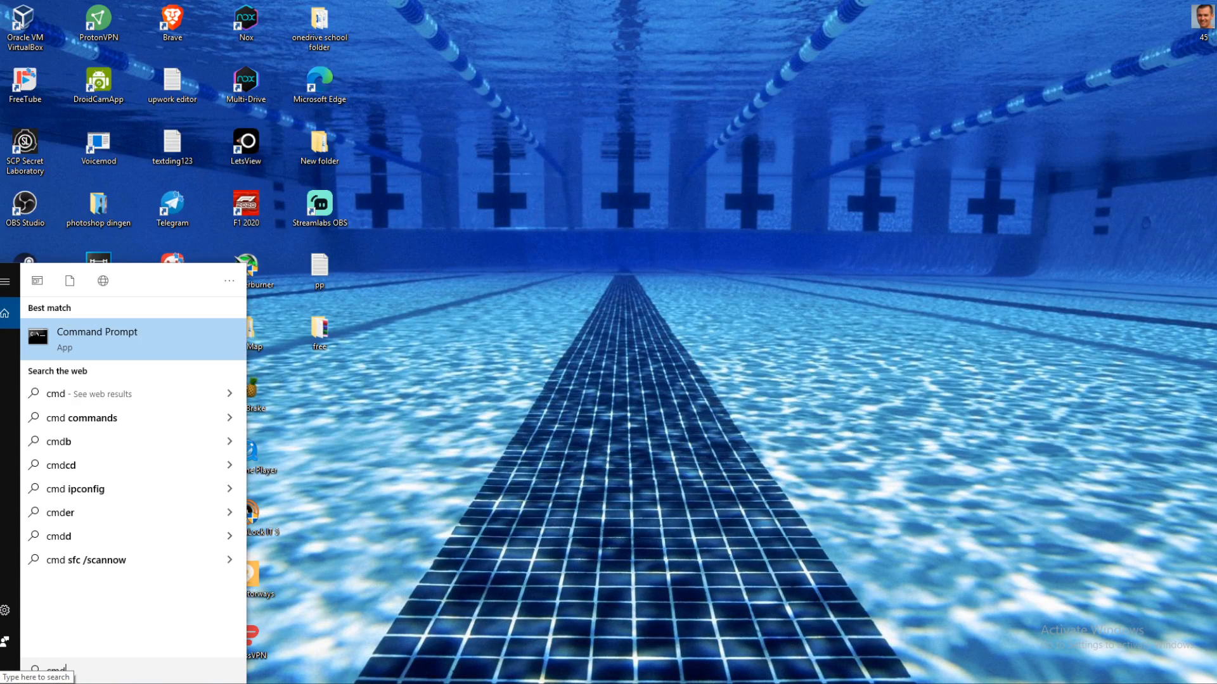
{"action": "left_click", "coordinate": [96, 339]}
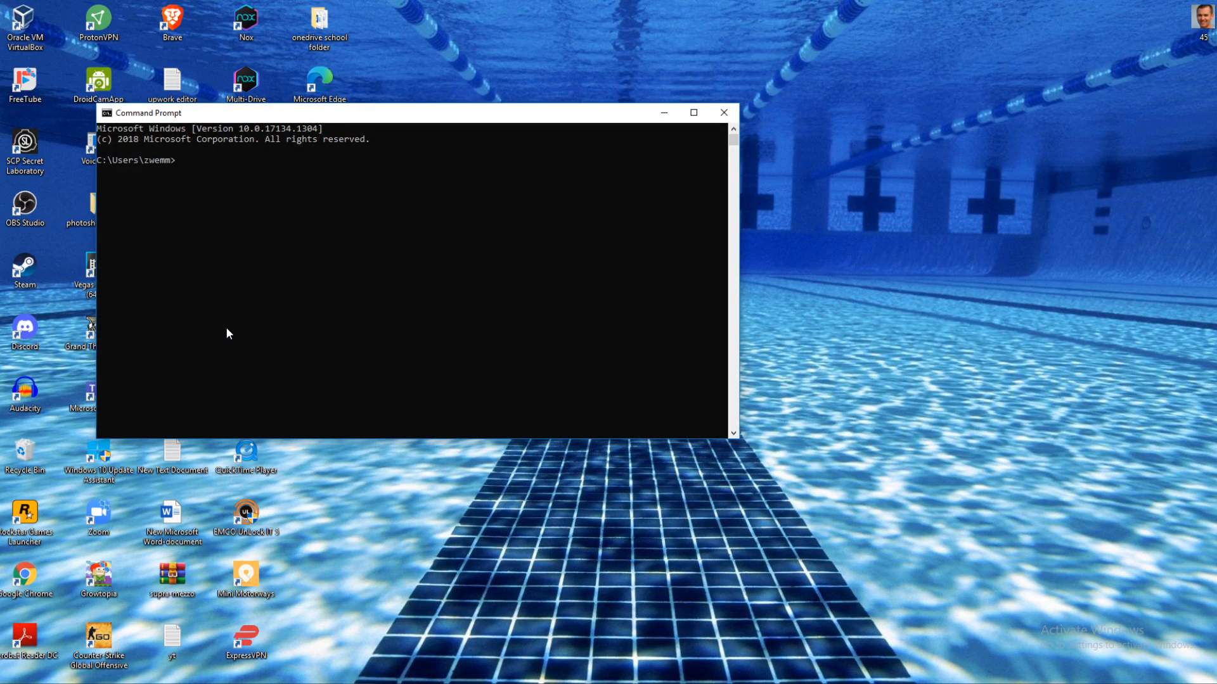
{"action": "type", "text": "cd"}
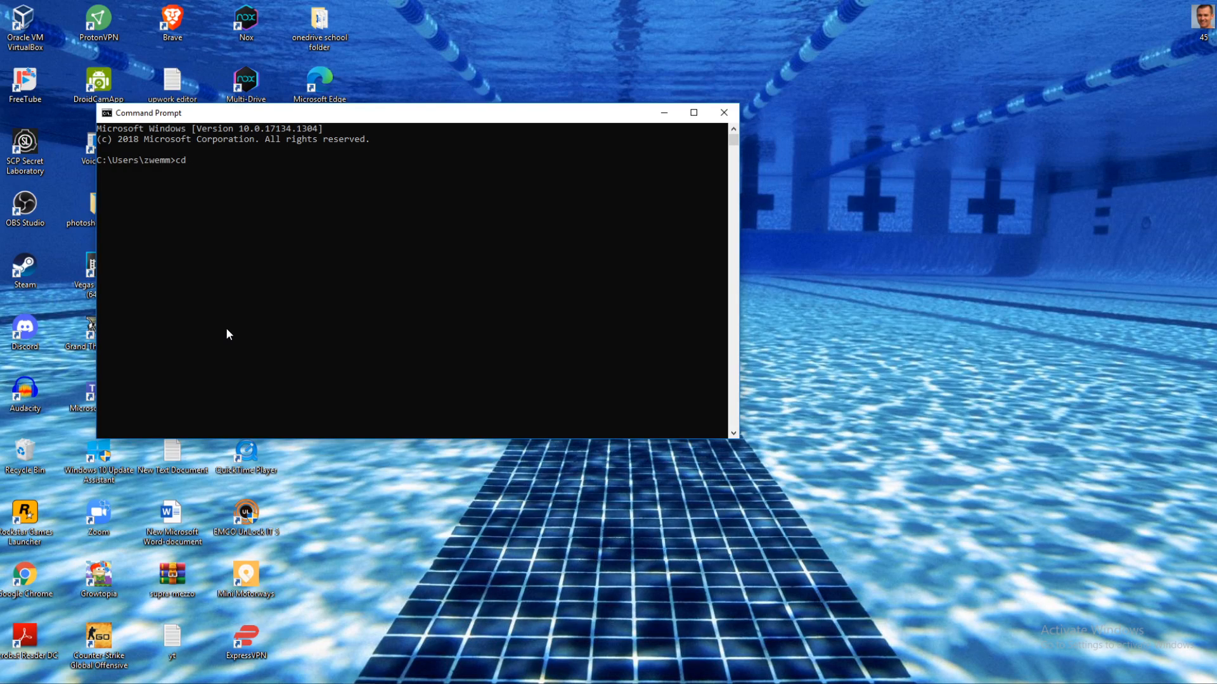
{"action": "type", "text": "App"}
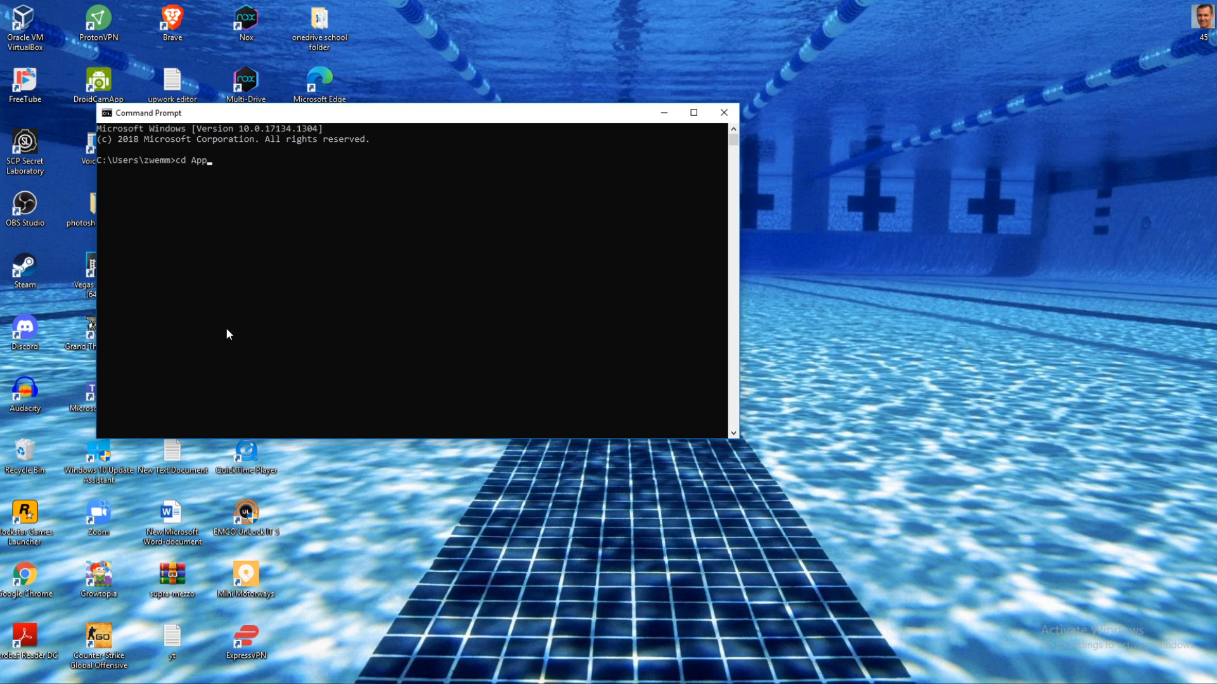
{"action": "type", "text": "data"}
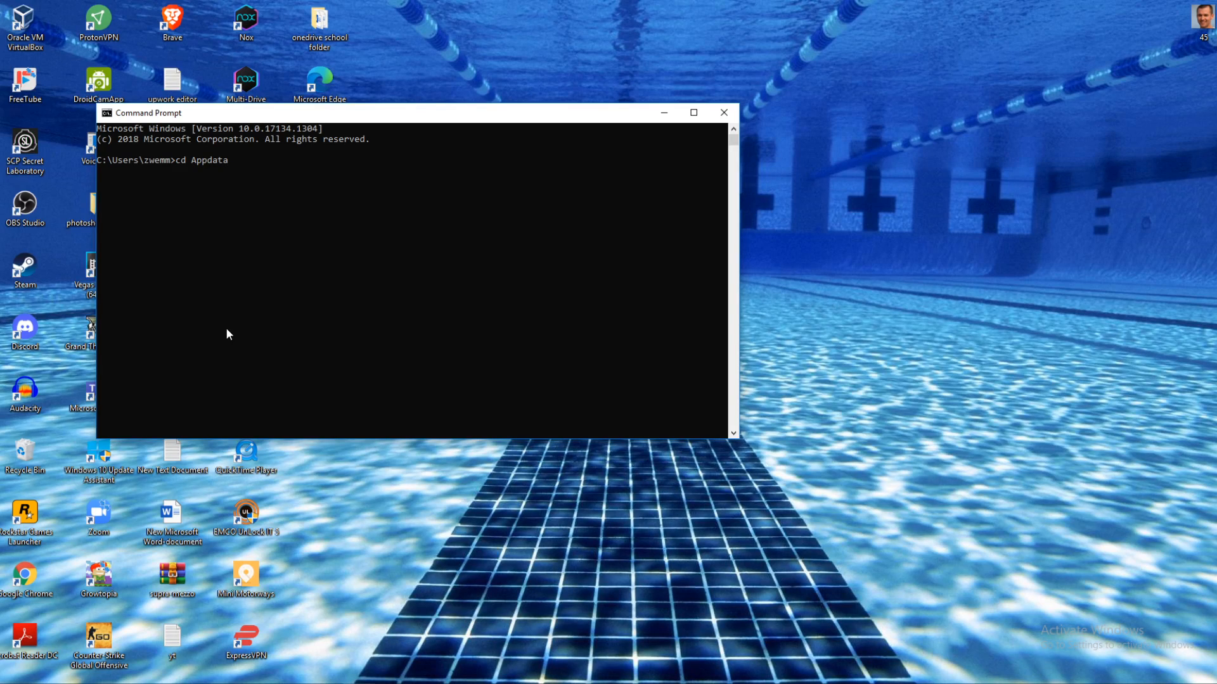
{"action": "type", "text": "/Local"}
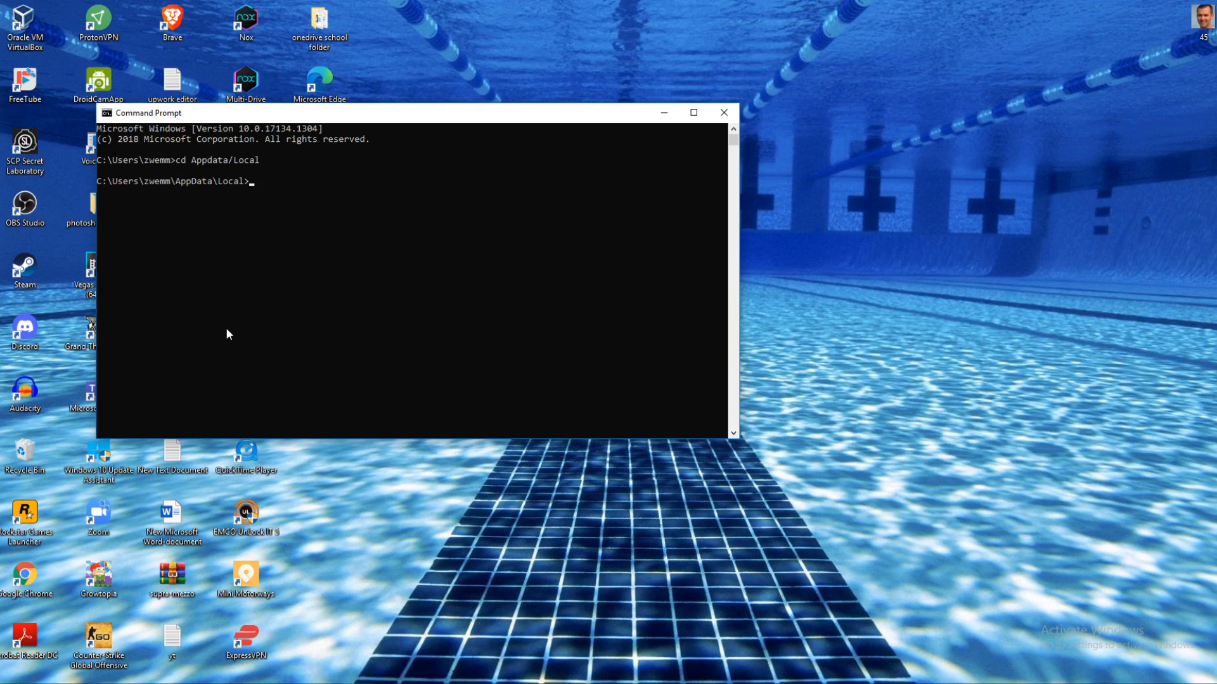
Step: Delete the Roblox folder with rmdir /s Roblox, confirming Y, then close Command Prompt
{"action": "type", "text": "rmr"}
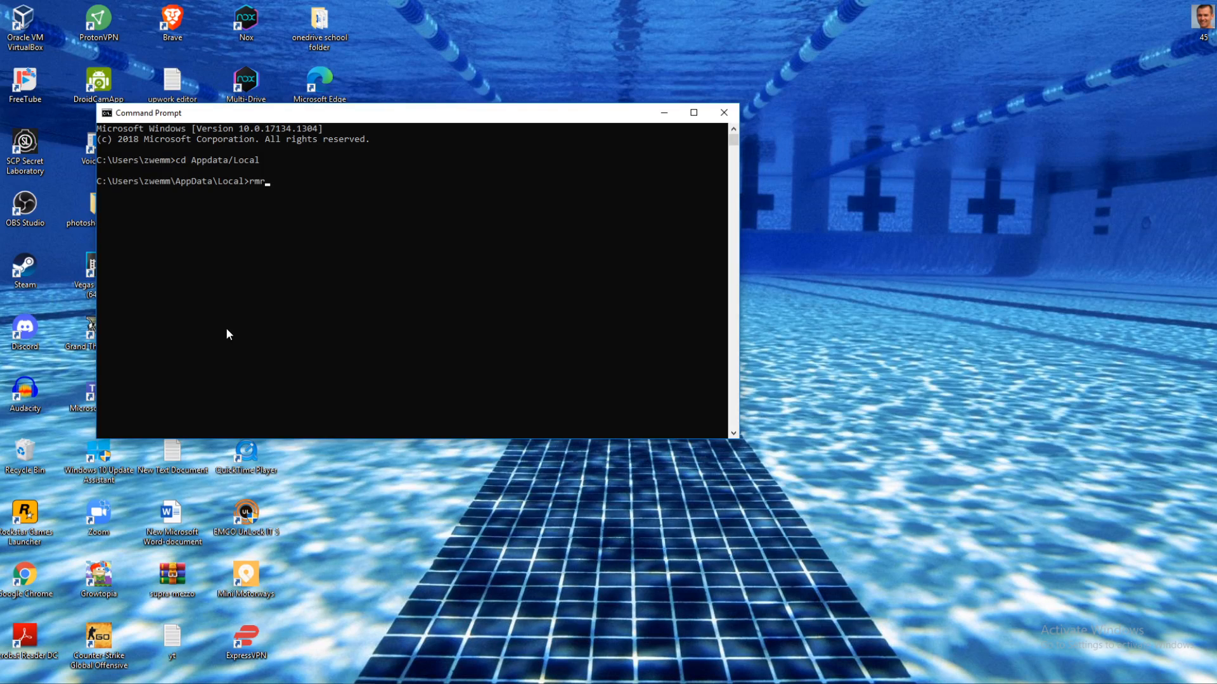
{"action": "type", "text": "dir /s"}
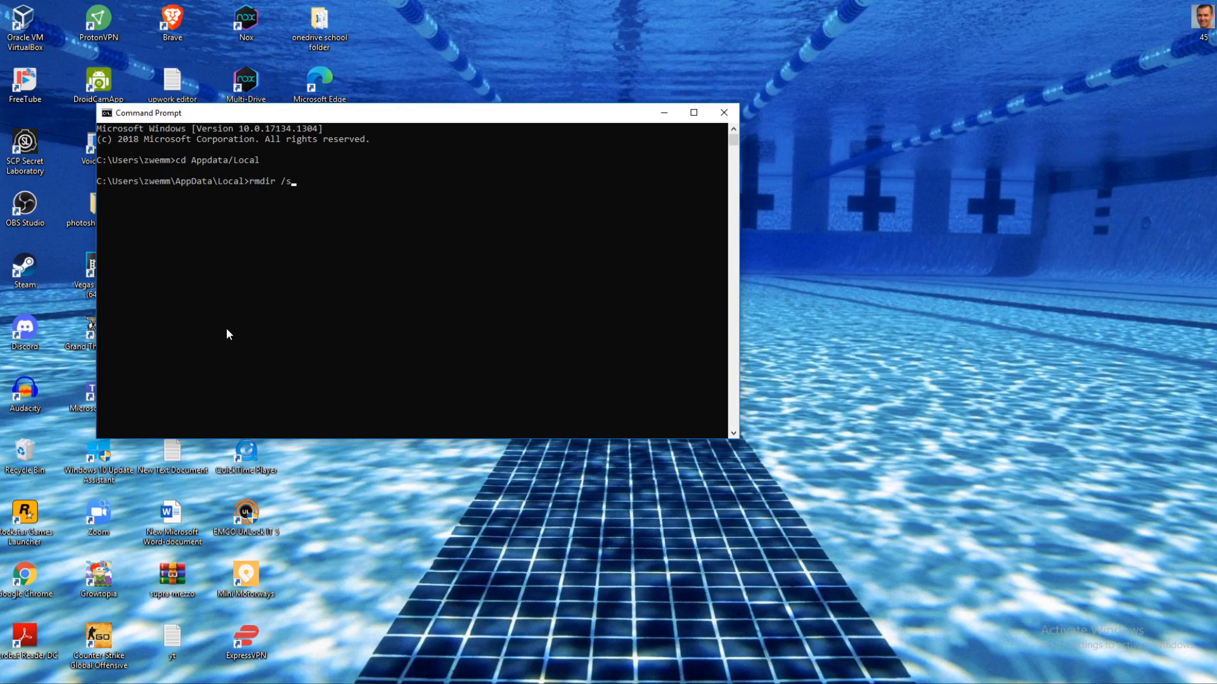
{"action": "type", "text": "Roblox"}
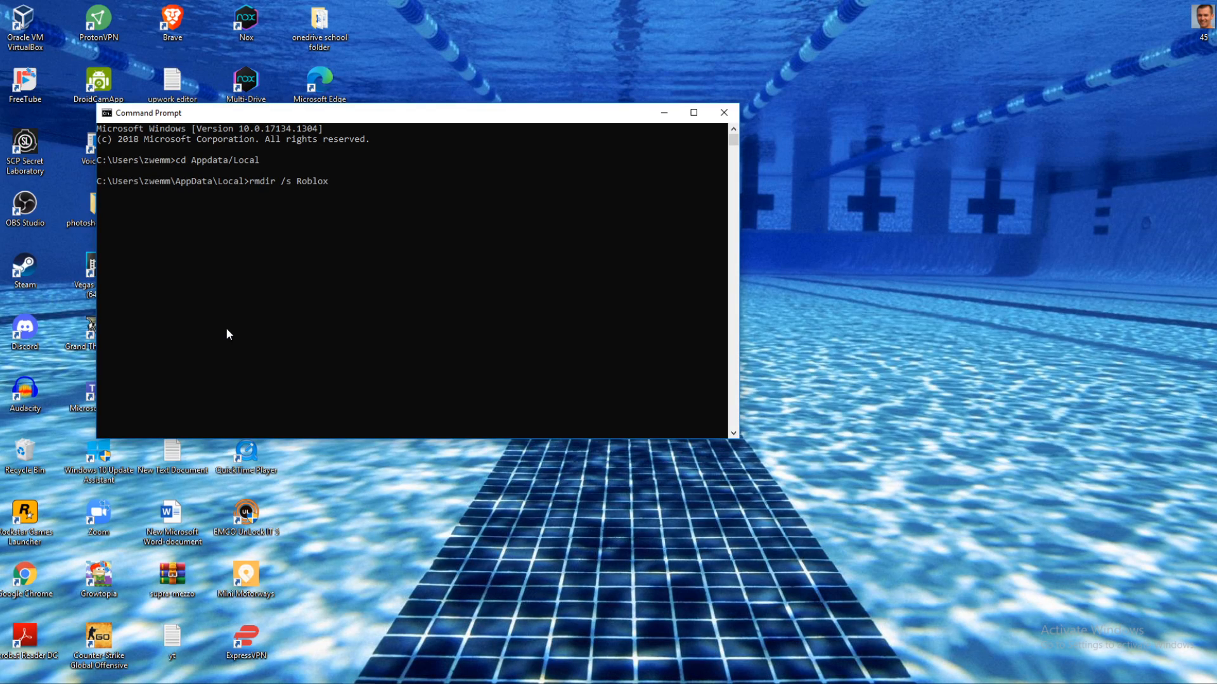
{"action": "key", "text": "enter"}
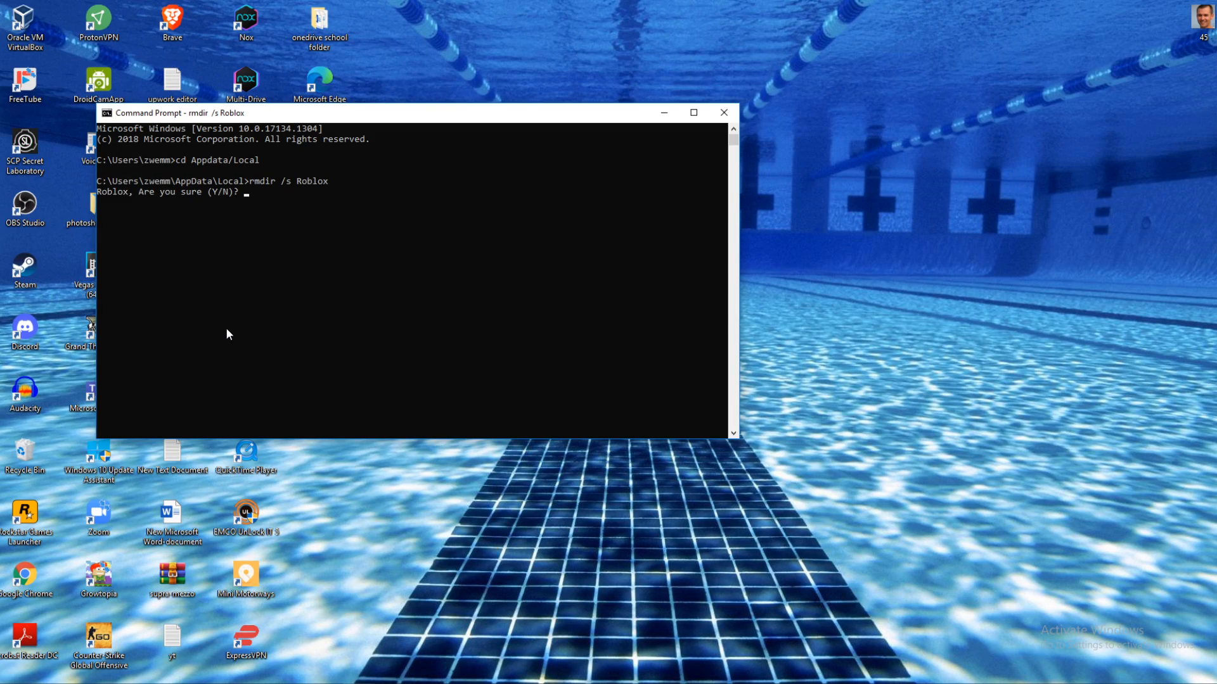
{"action": "type", "text": "Y"}
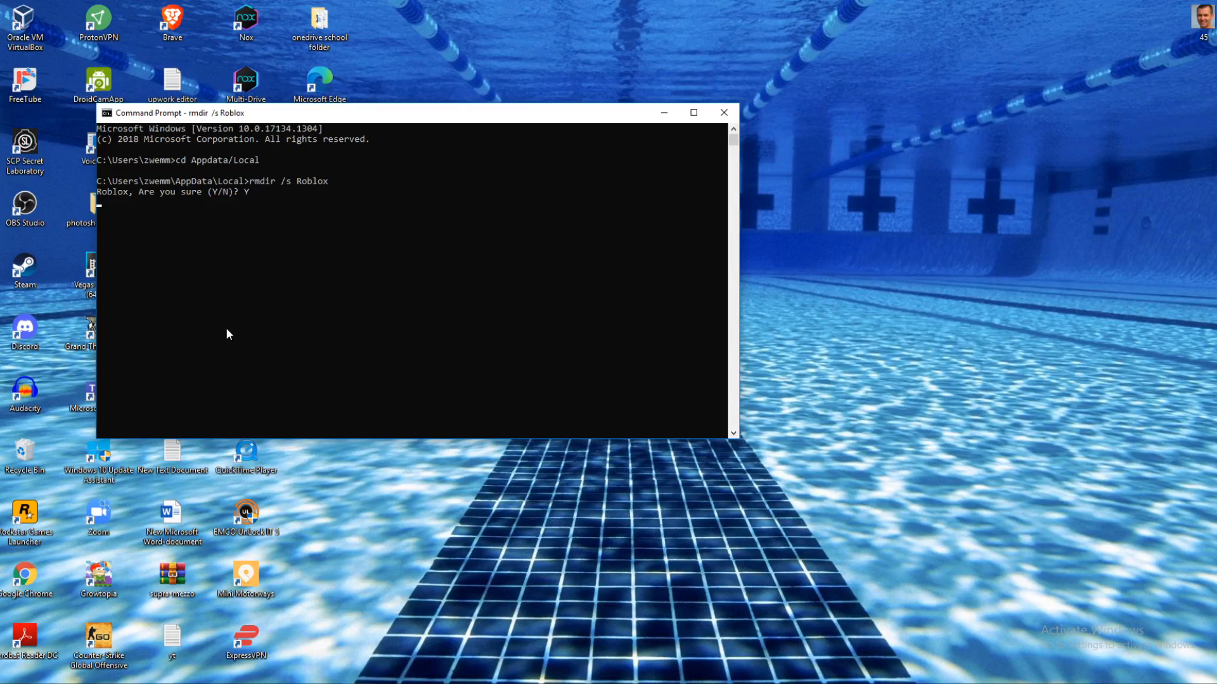
{"action": "key", "text": "enter"}
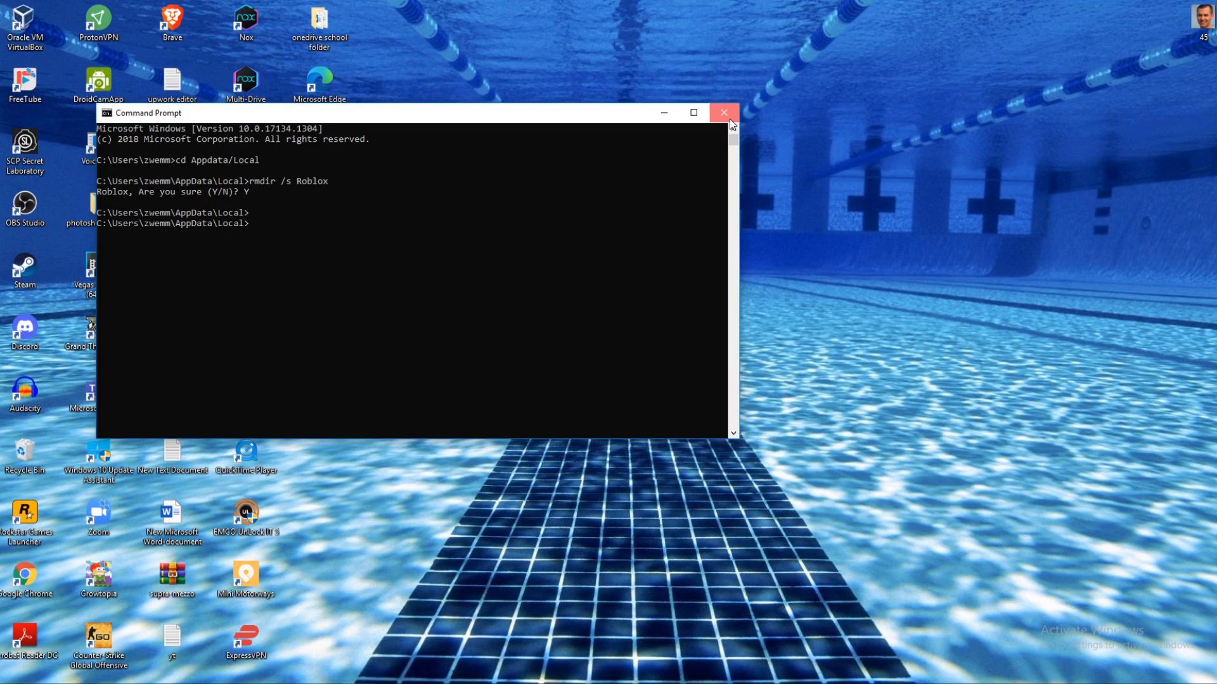
{"action": "left_click", "coordinate": [724, 113]}
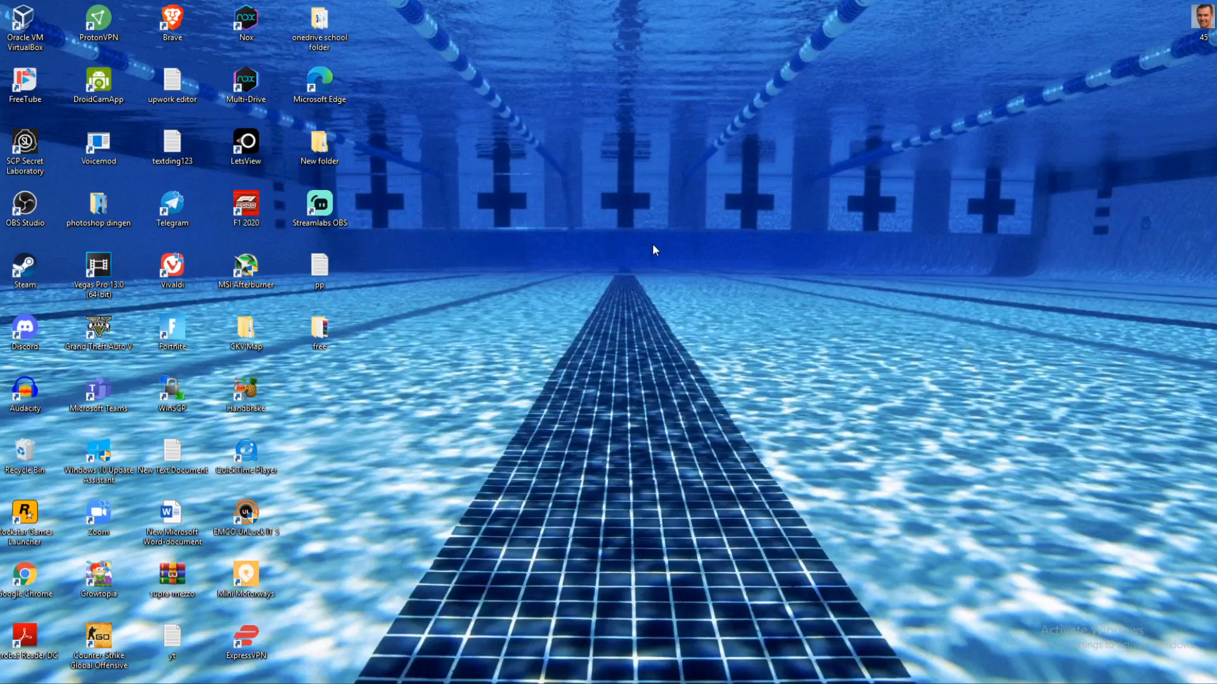